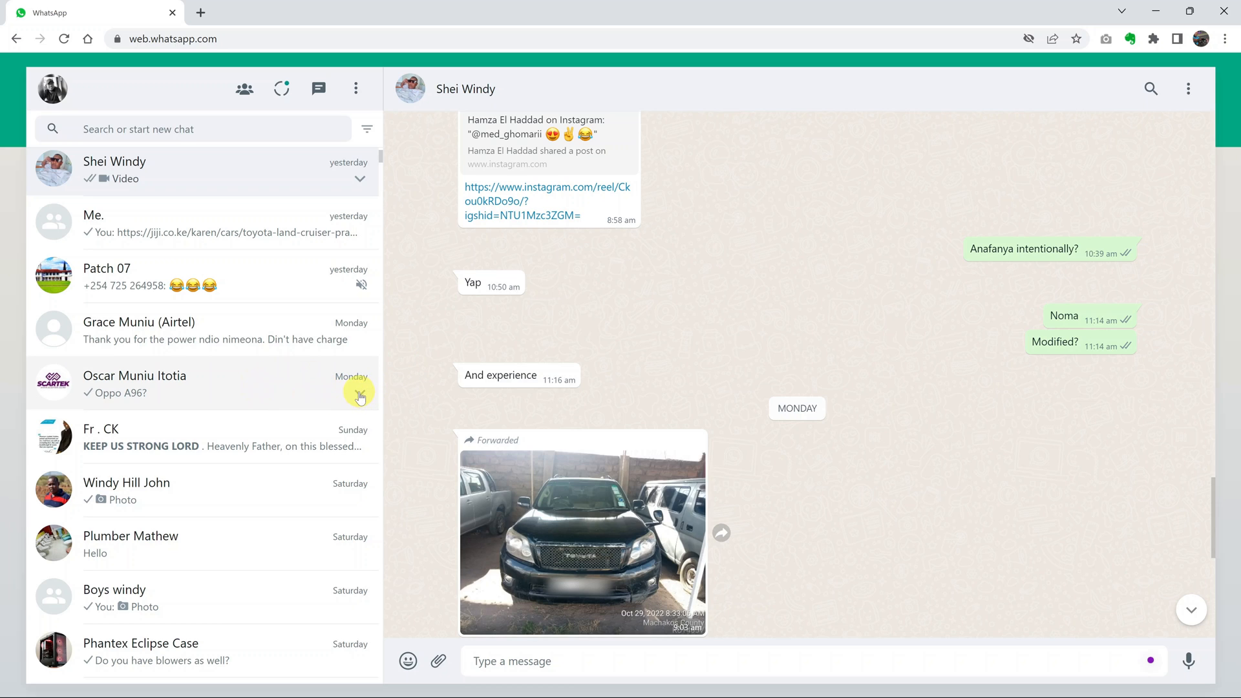
{"action": "left_click", "coordinate": [361, 395]}
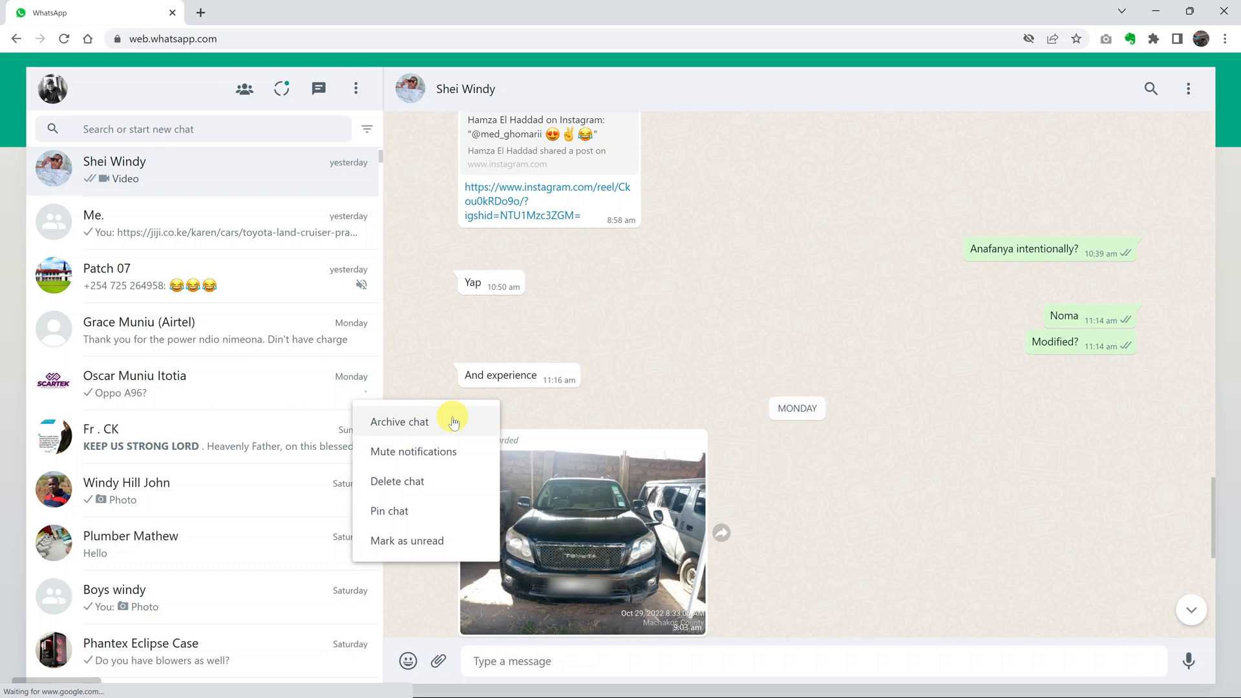
{"action": "left_click", "coordinate": [399, 421]}
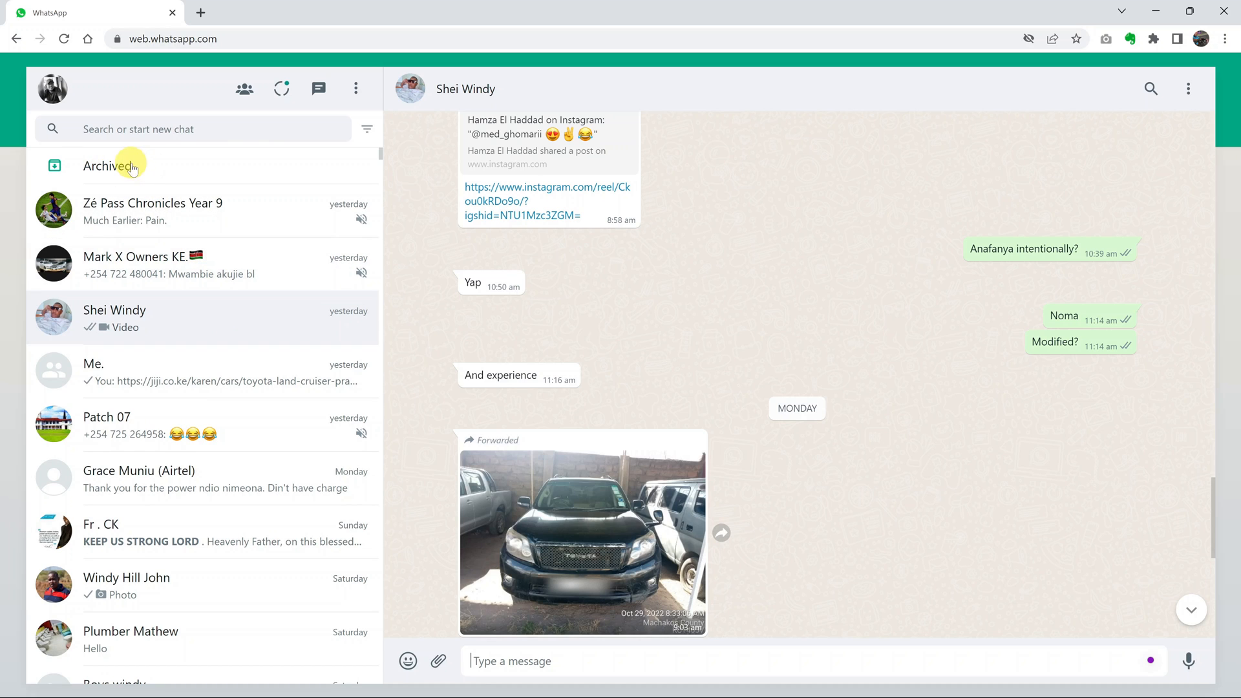
{"action": "left_click", "coordinate": [104, 167]}
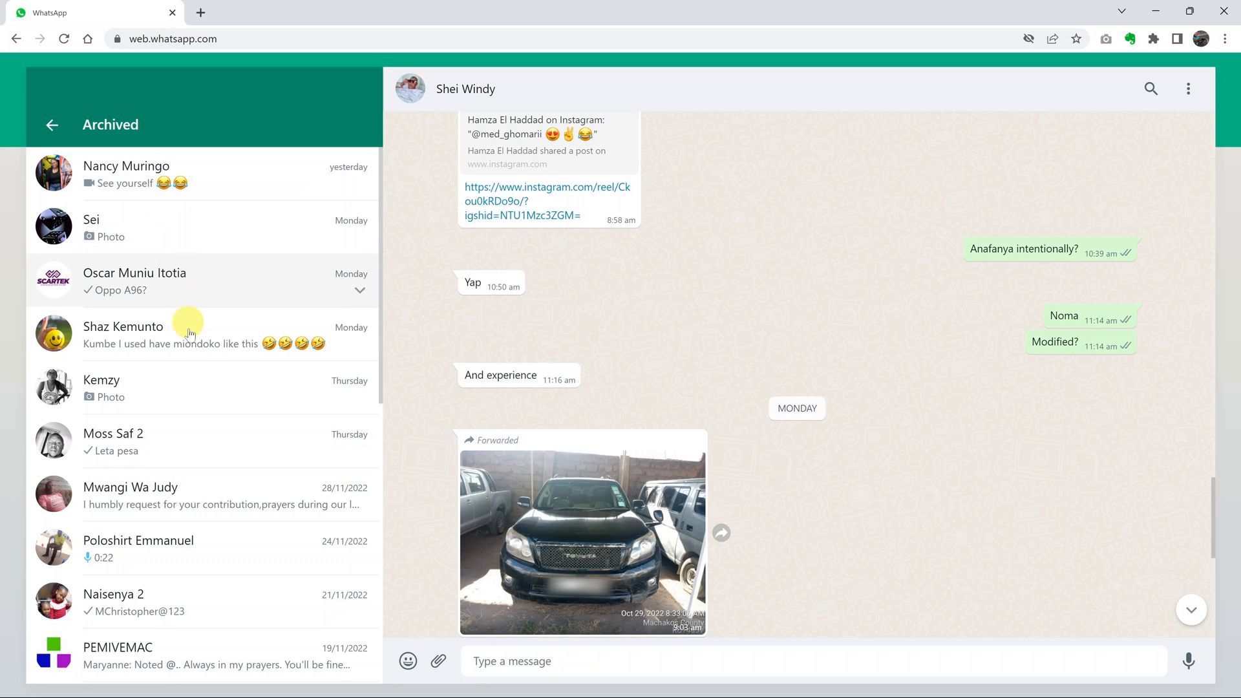
{"action": "mouse_move", "coordinate": [198, 550]}
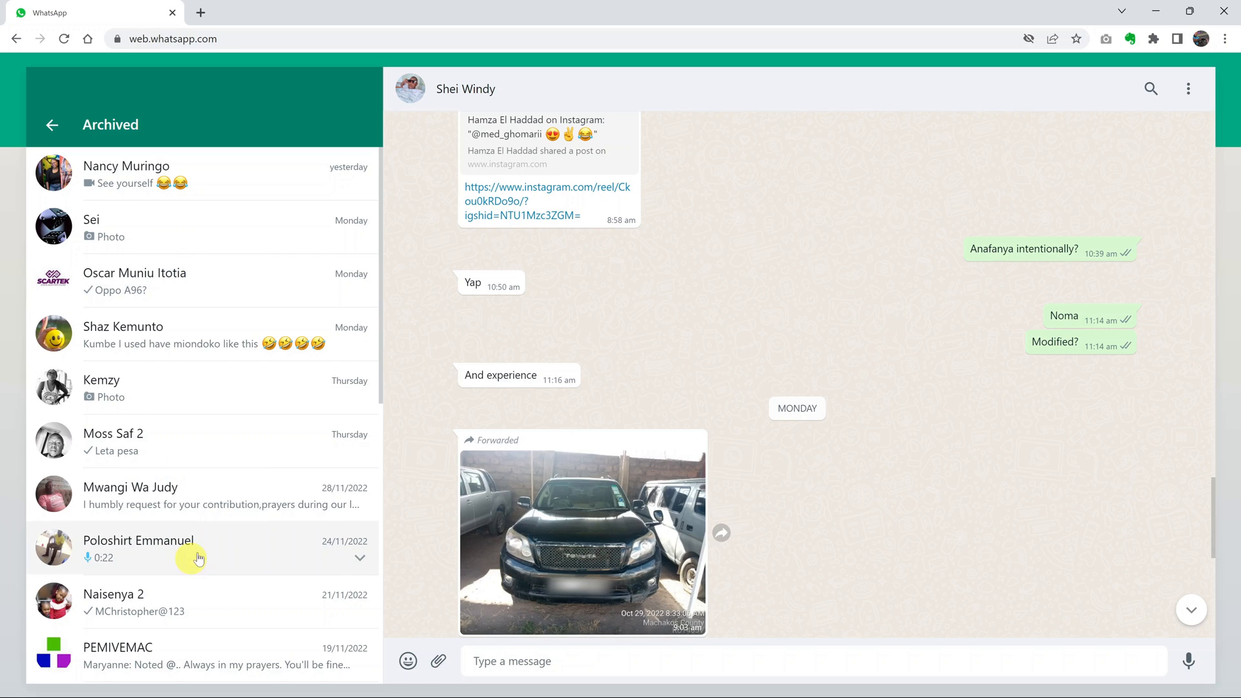
{"action": "mouse_move", "coordinate": [270, 337]}
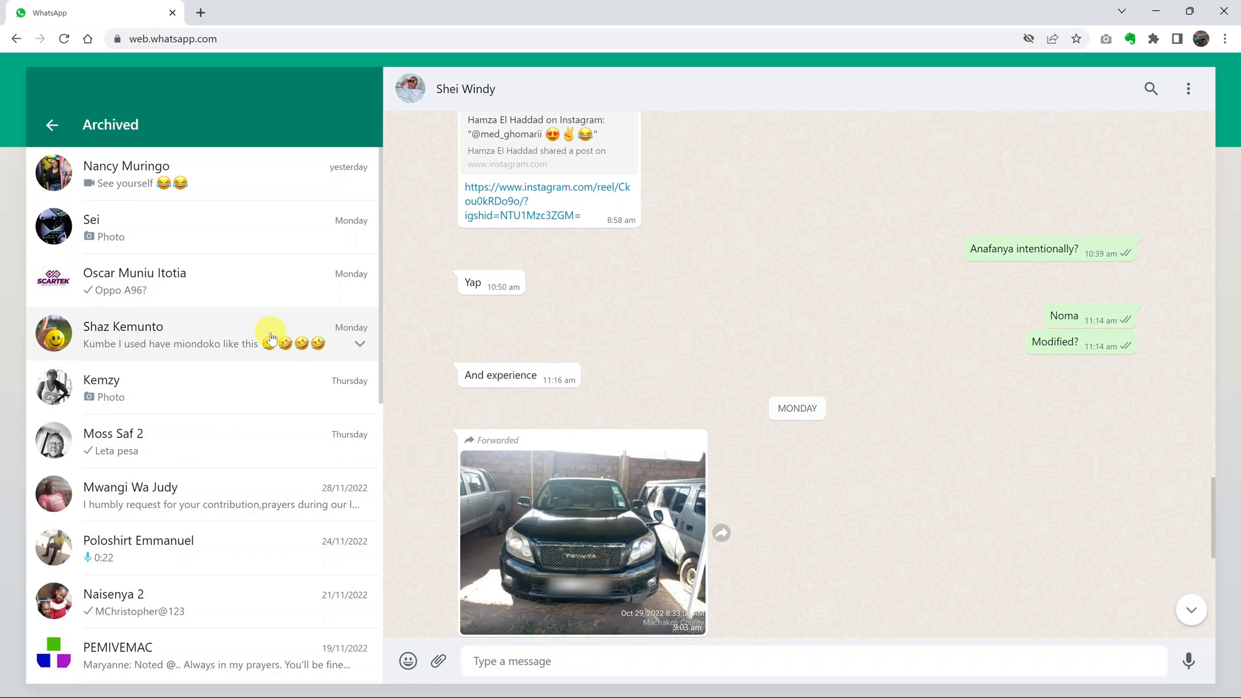
{"action": "mouse_move", "coordinate": [283, 229]}
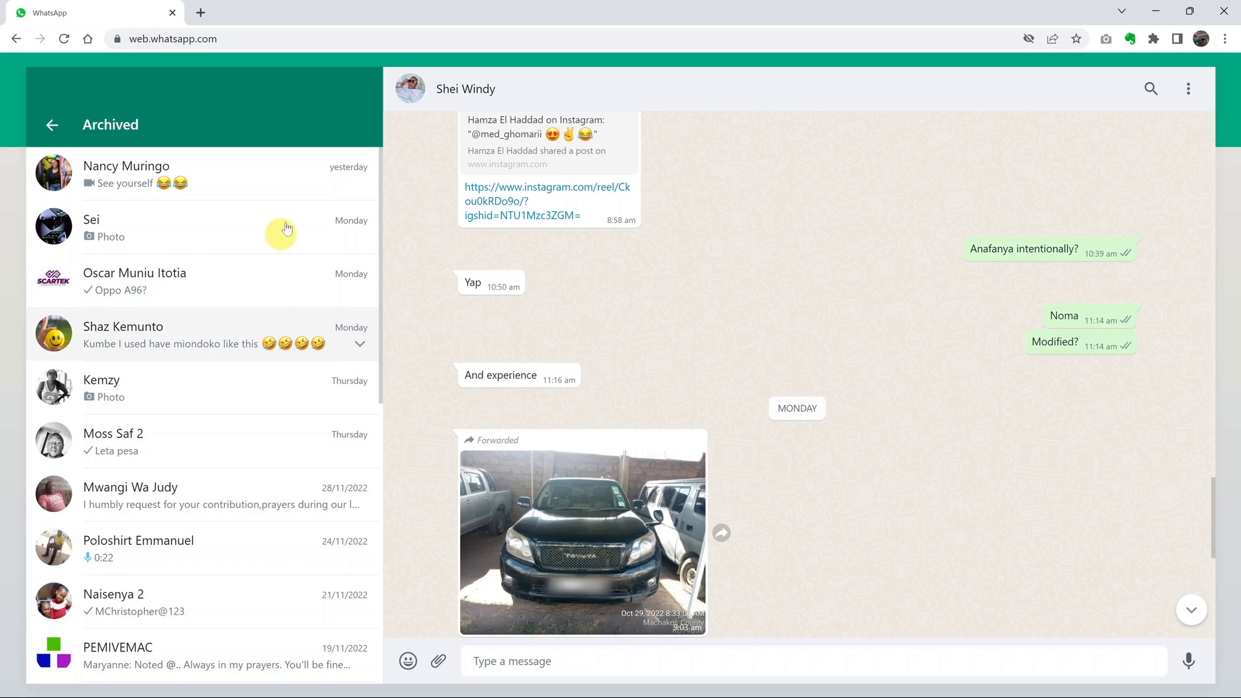
{"action": "mouse_move", "coordinate": [247, 201]}
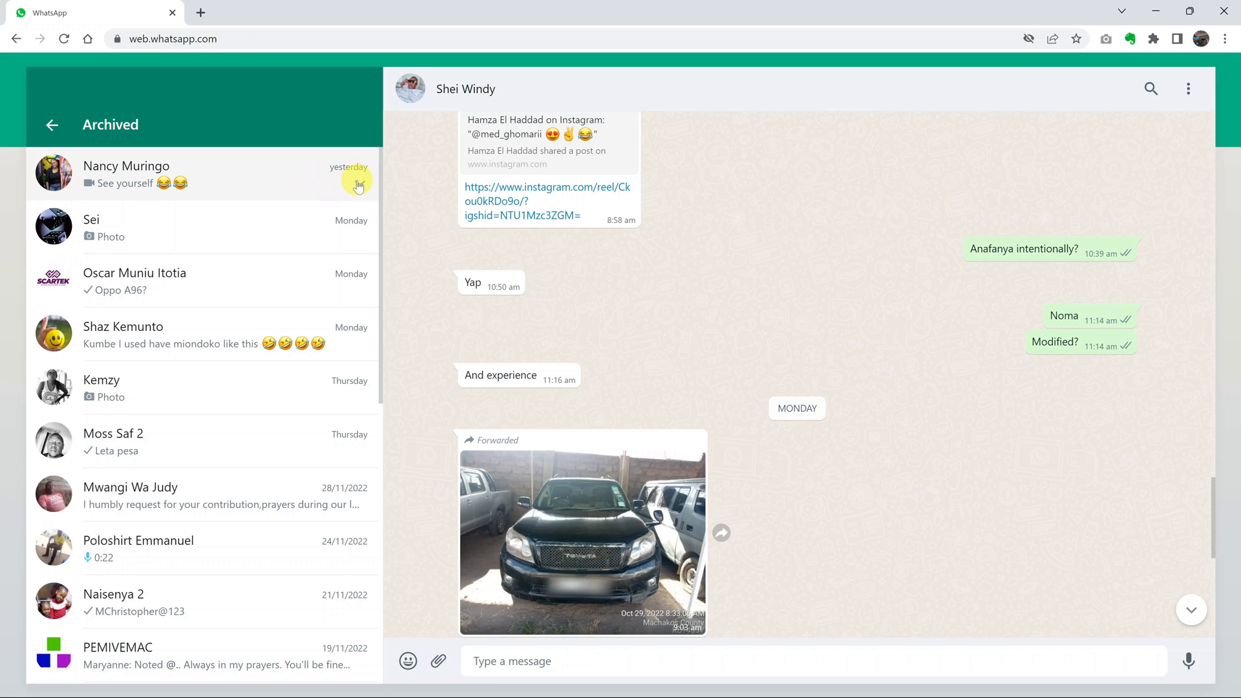
{"action": "left_click", "coordinate": [358, 182]}
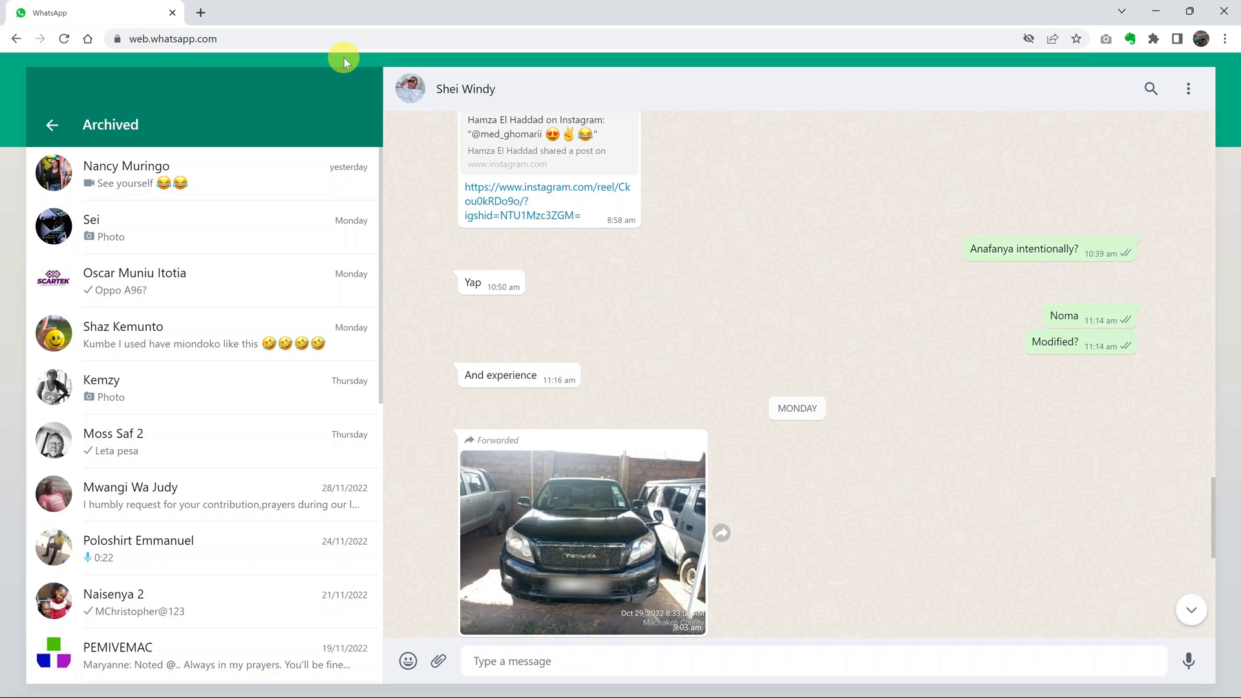
{"action": "mouse_move", "coordinate": [686, 220]}
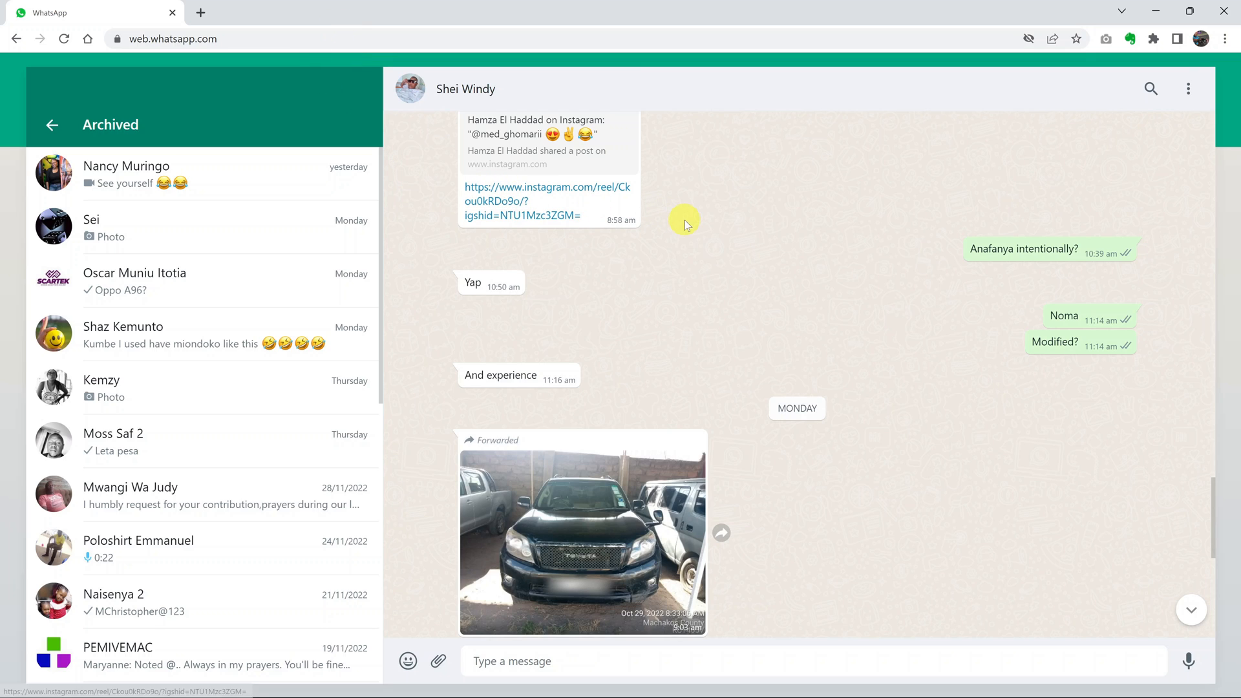